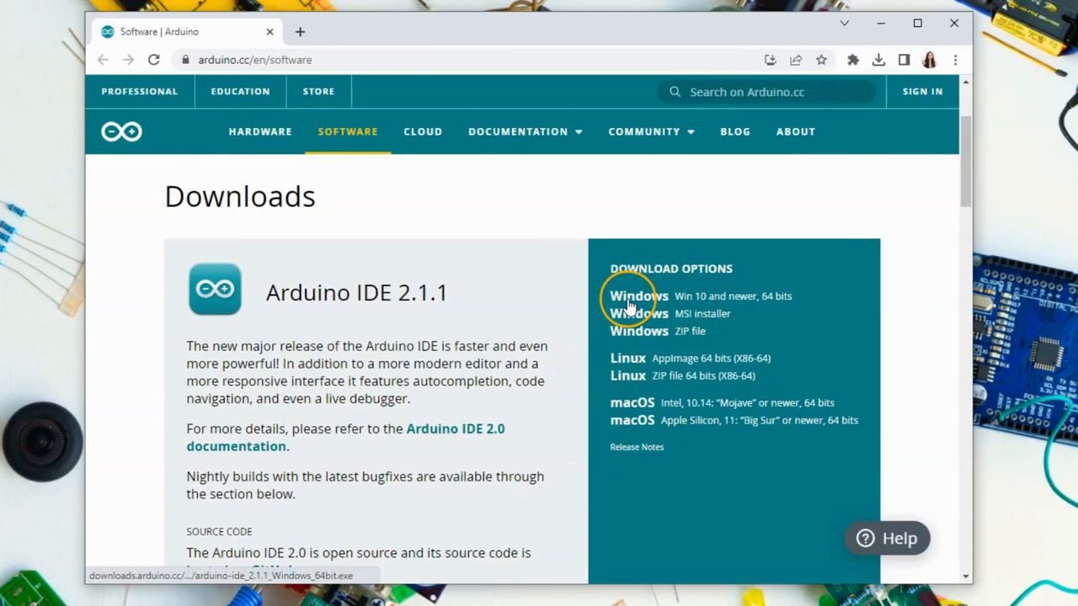
- Download the 64-bit Windows Arduino IDE 2.1.1 installer without donating and launch it
{"action": "left_click", "coordinate": [639, 296]}
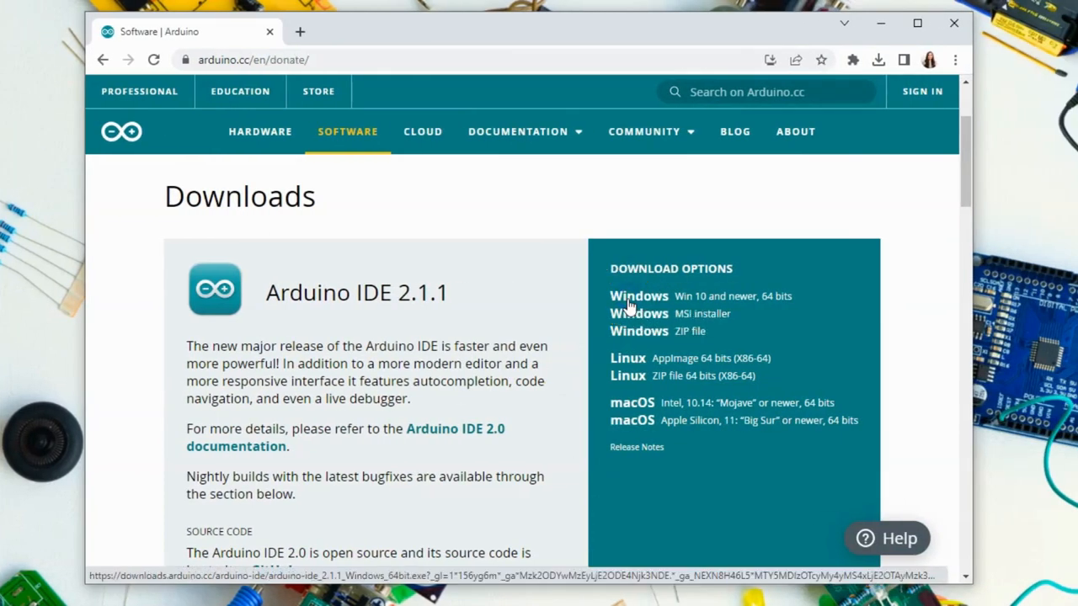
{"action": "left_click", "coordinate": [639, 295]}
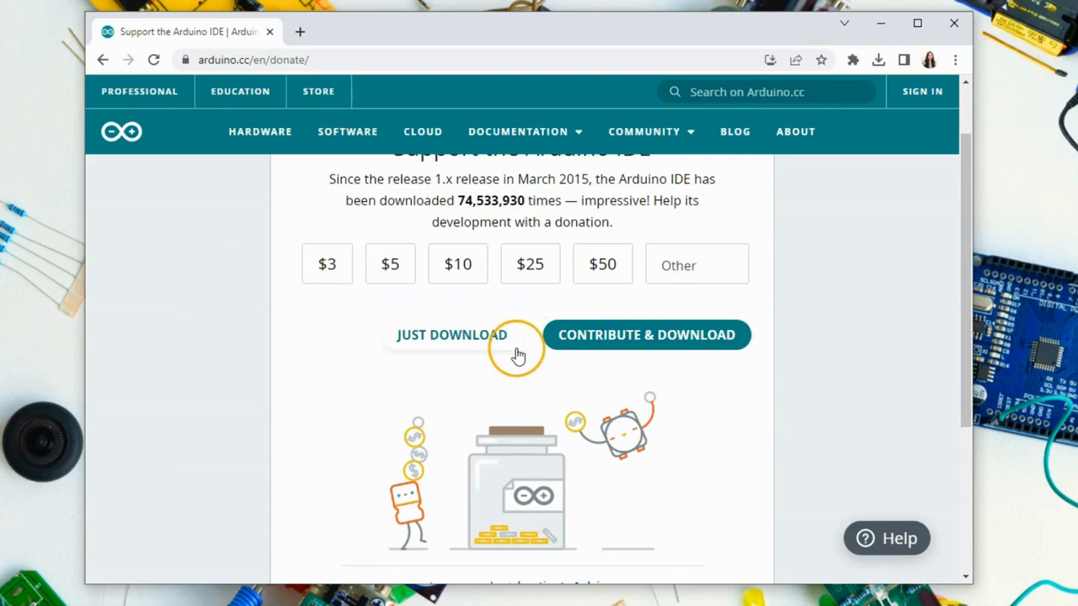
{"action": "left_click", "coordinate": [451, 335]}
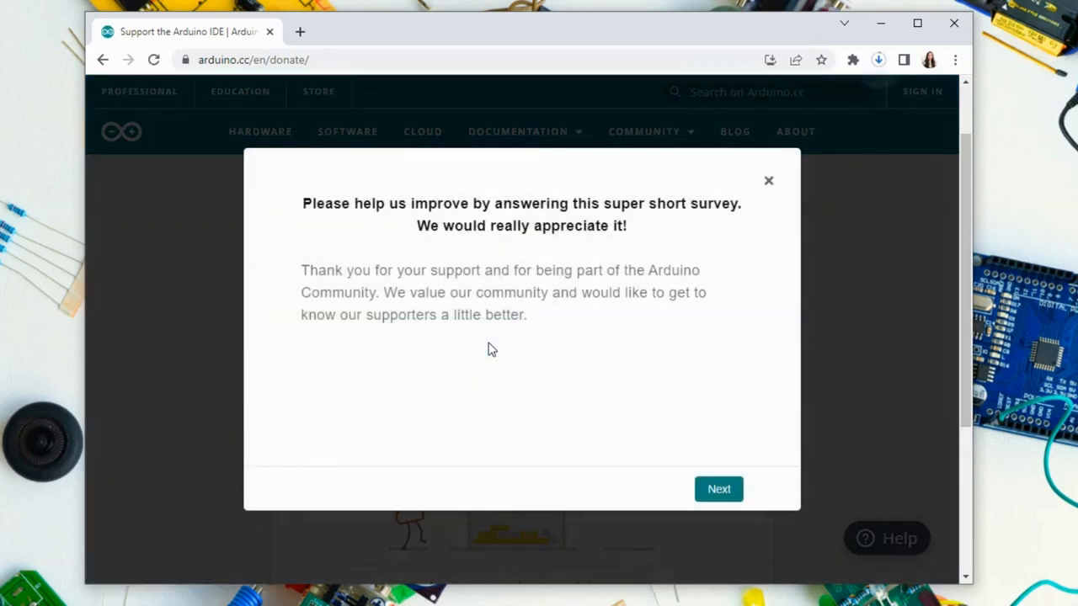
{"action": "left_click", "coordinate": [767, 180]}
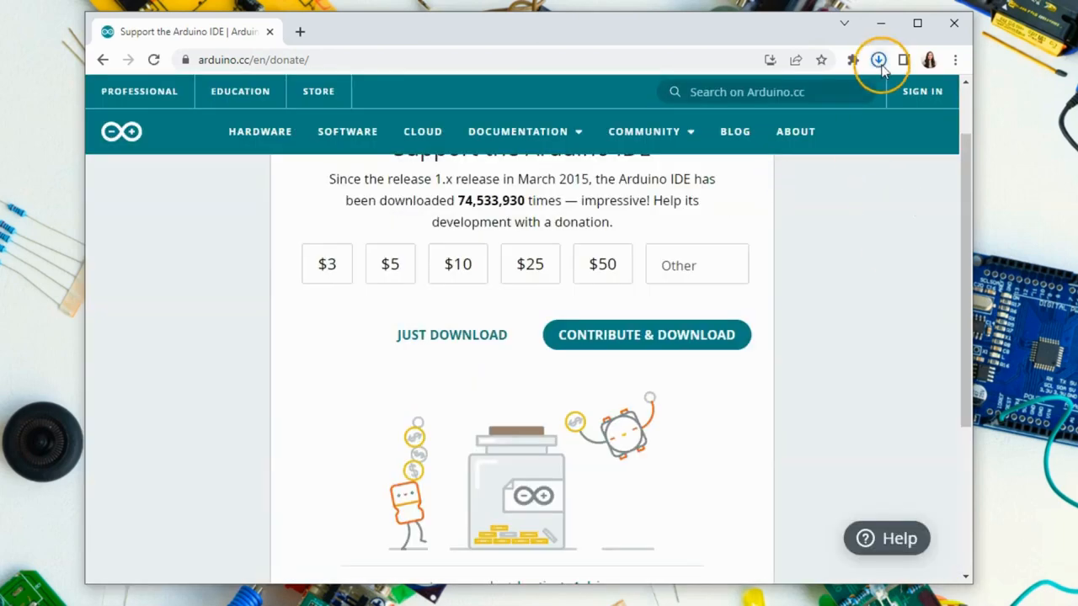
{"action": "left_click", "coordinate": [878, 60]}
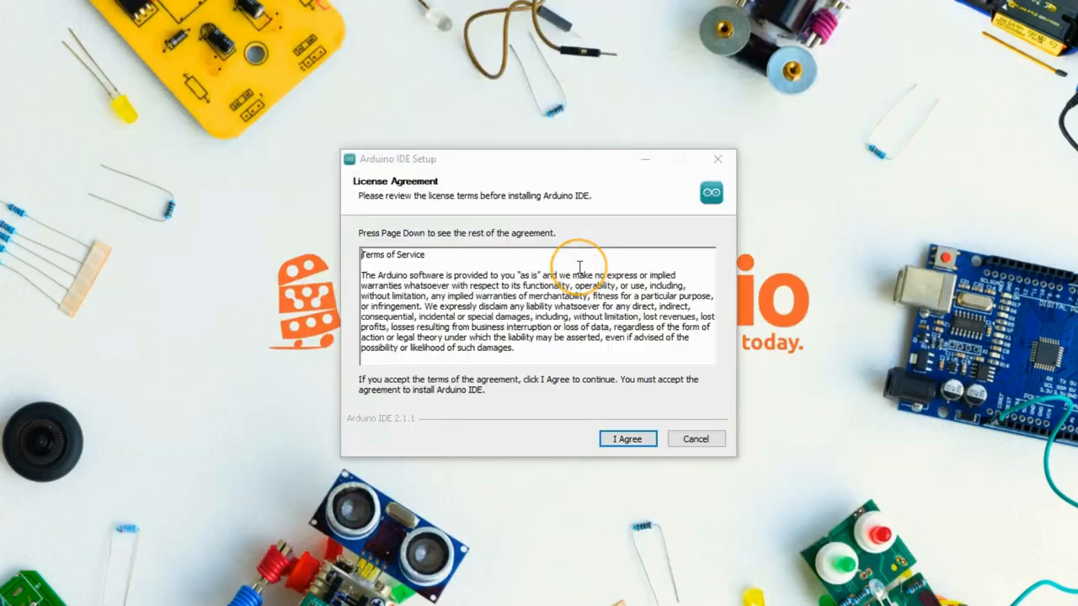
- Install Arduino IDE for all users into C:\Program Files\Arduino IDE, then launch it
{"action": "left_click", "coordinate": [626, 439]}
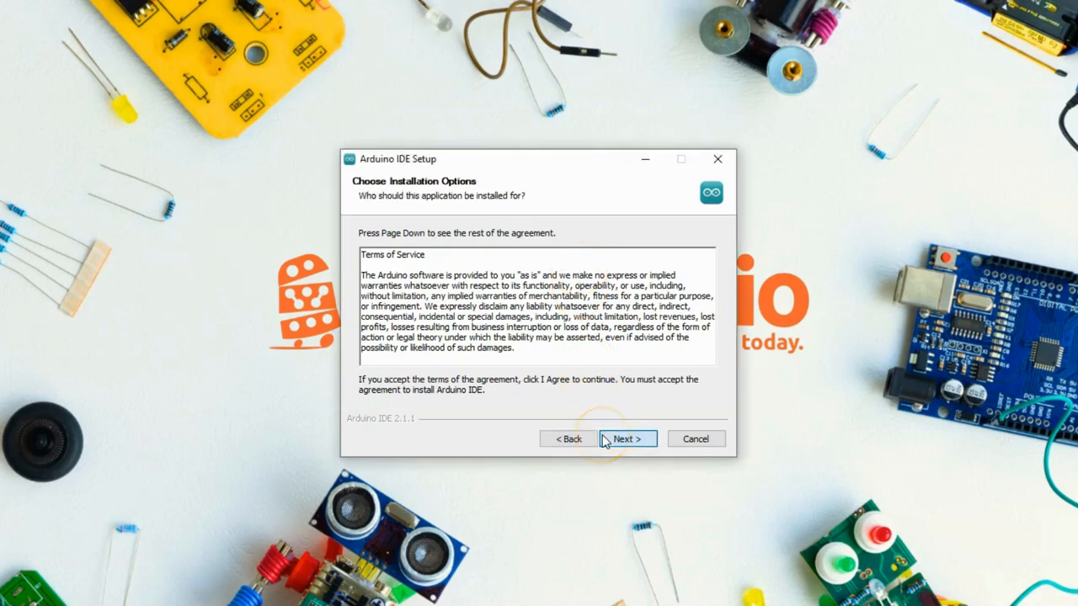
{"action": "left_click", "coordinate": [627, 439]}
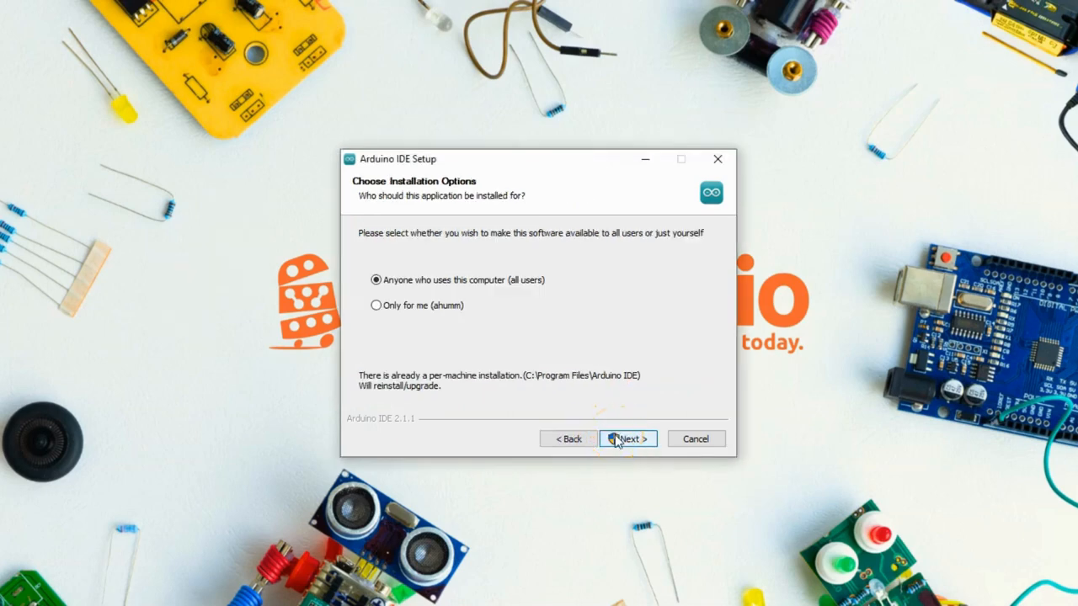
{"action": "left_click", "coordinate": [627, 438]}
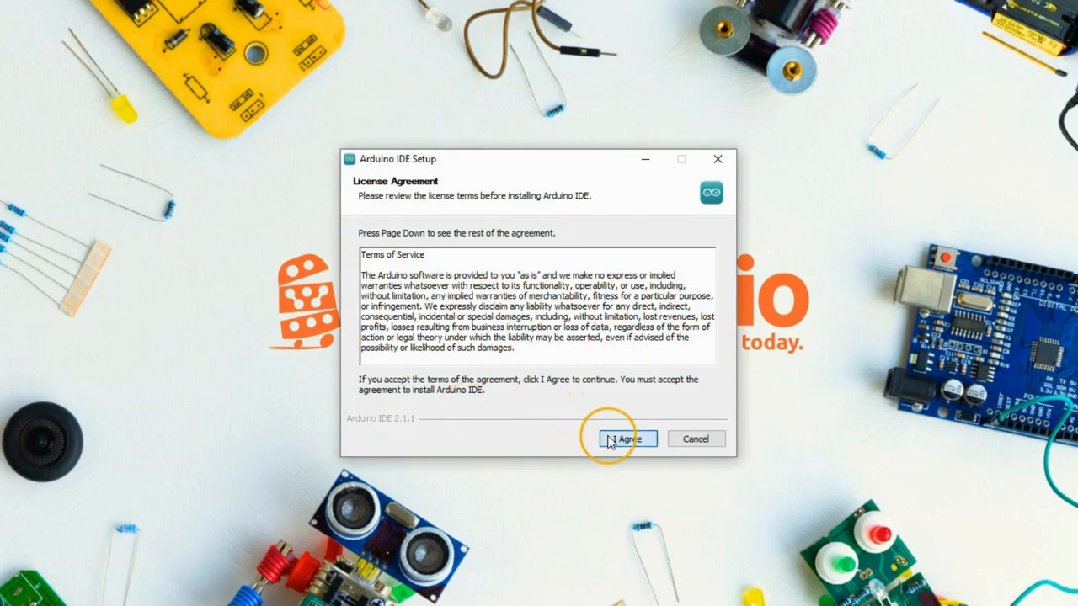
{"action": "left_click", "coordinate": [627, 439]}
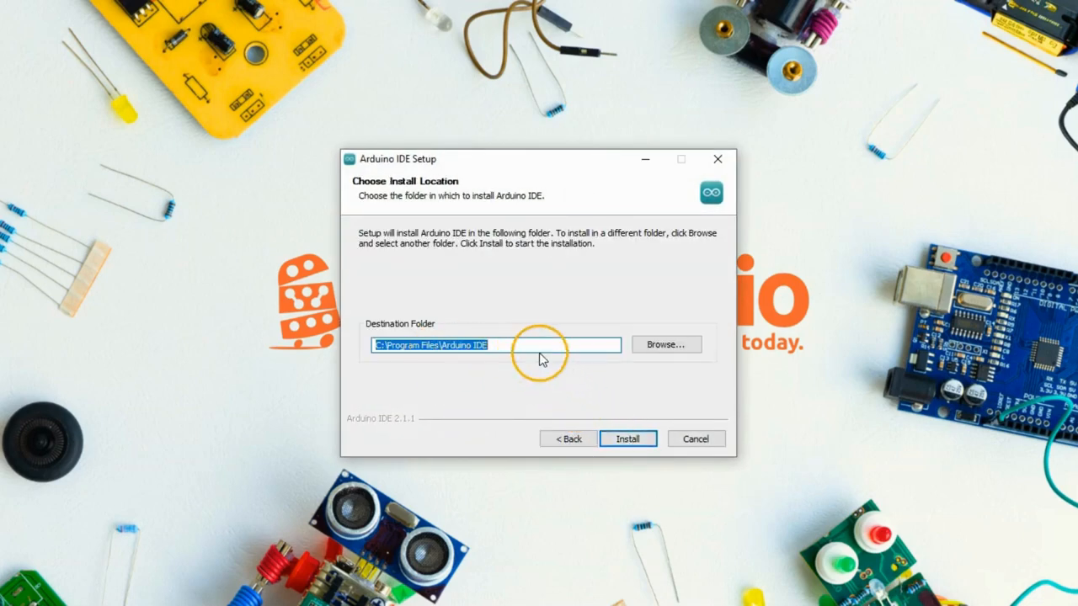
{"action": "left_click", "coordinate": [627, 438]}
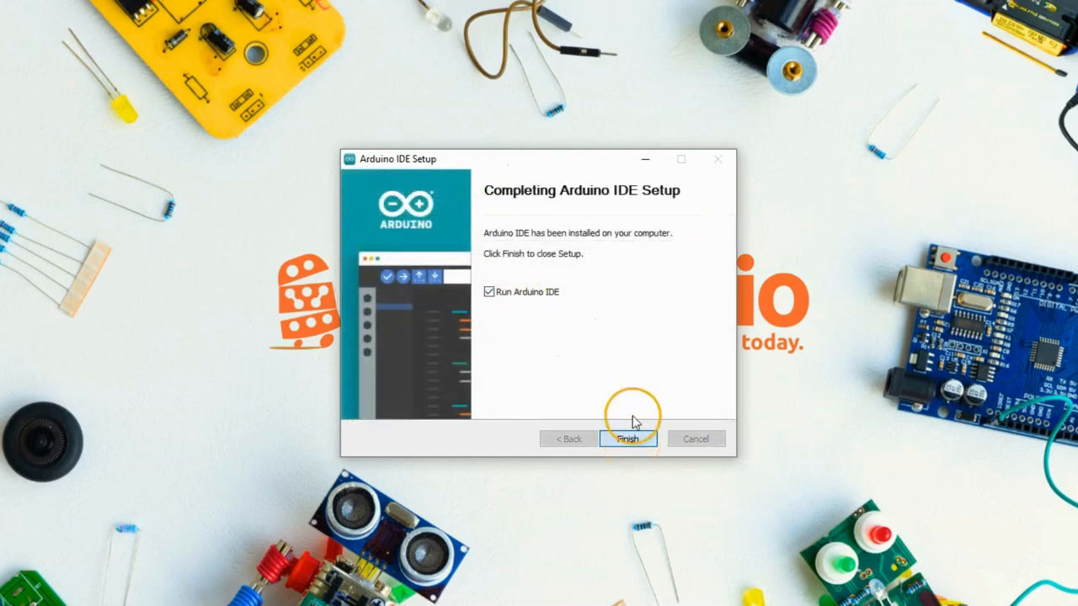
{"action": "left_click", "coordinate": [628, 438]}
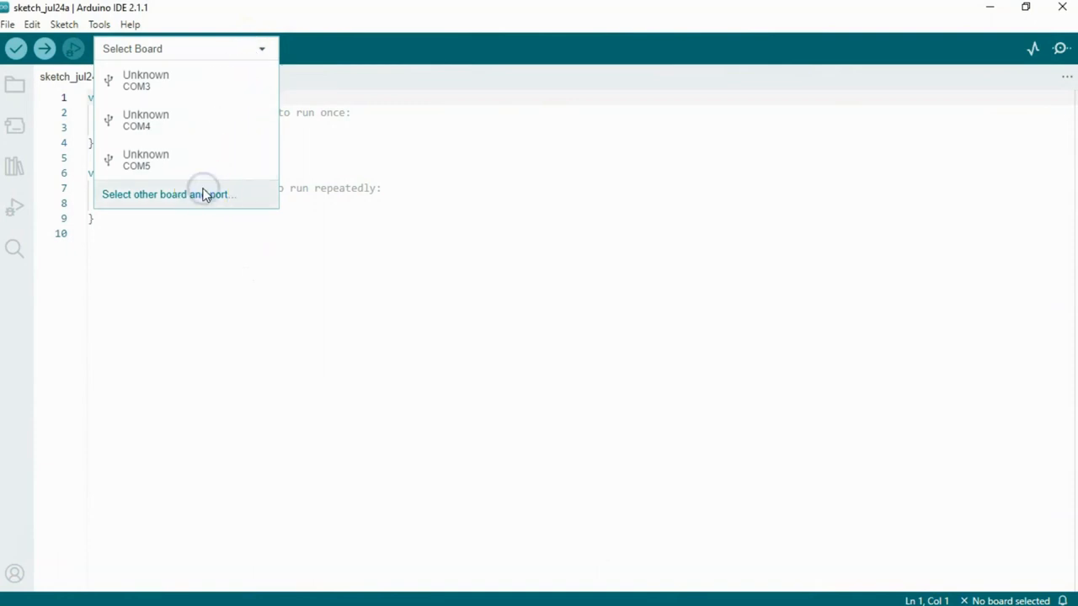
- Open 'Select other board and port…' from the Select Board dropdown
{"action": "left_click", "coordinate": [167, 194]}
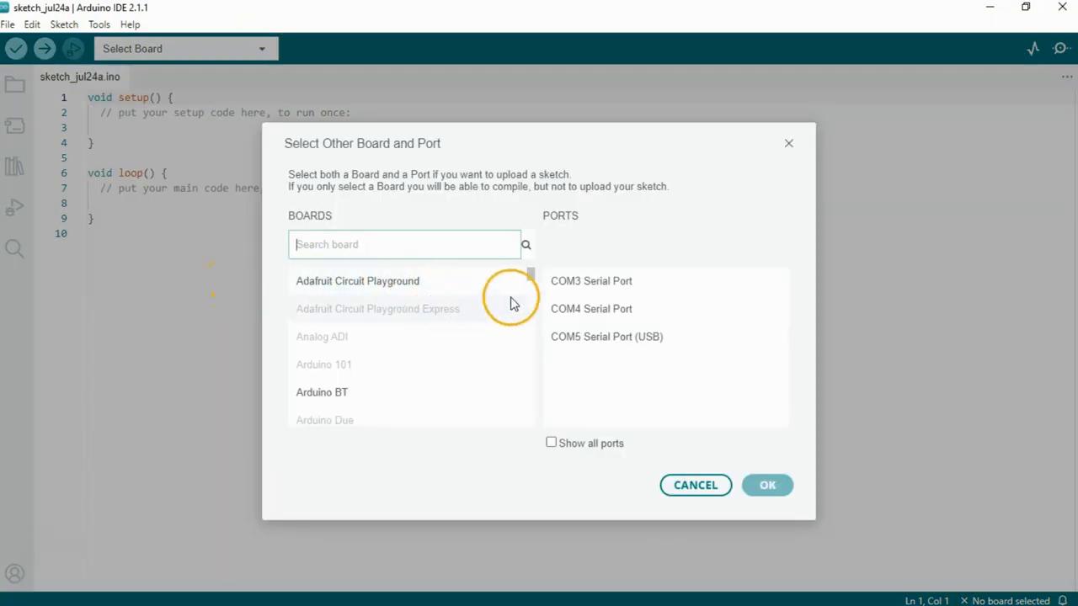
- Select Arduino Uno as the board and COM5 Serial Port (USB) as the port
{"action": "scroll", "scroll_direction": "down", "scroll_amount": 3}
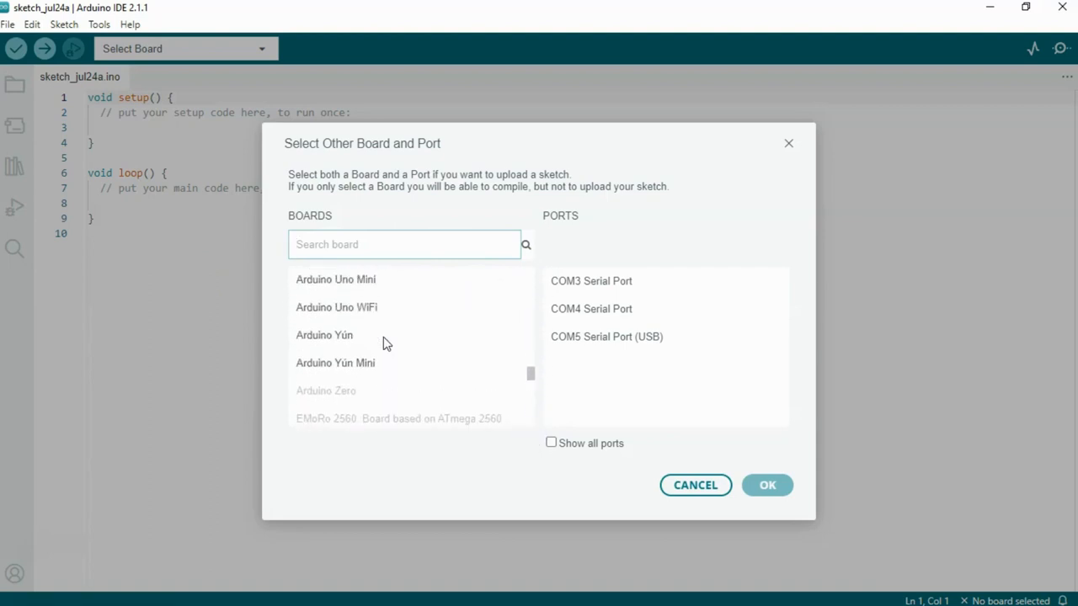
{"action": "left_click", "coordinate": [325, 289]}
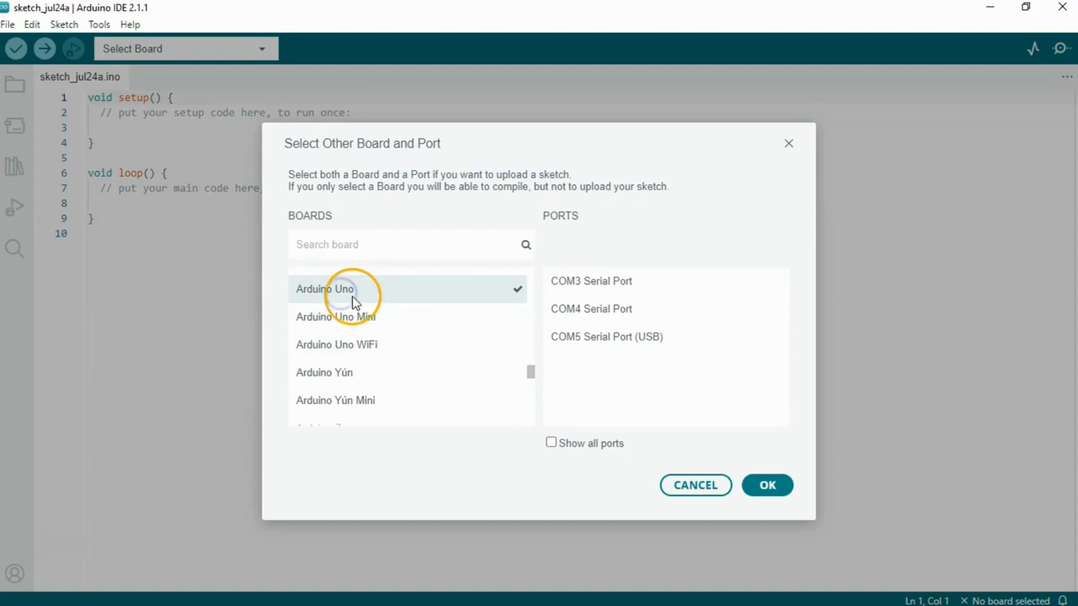
{"action": "mouse_move", "coordinate": [606, 336]}
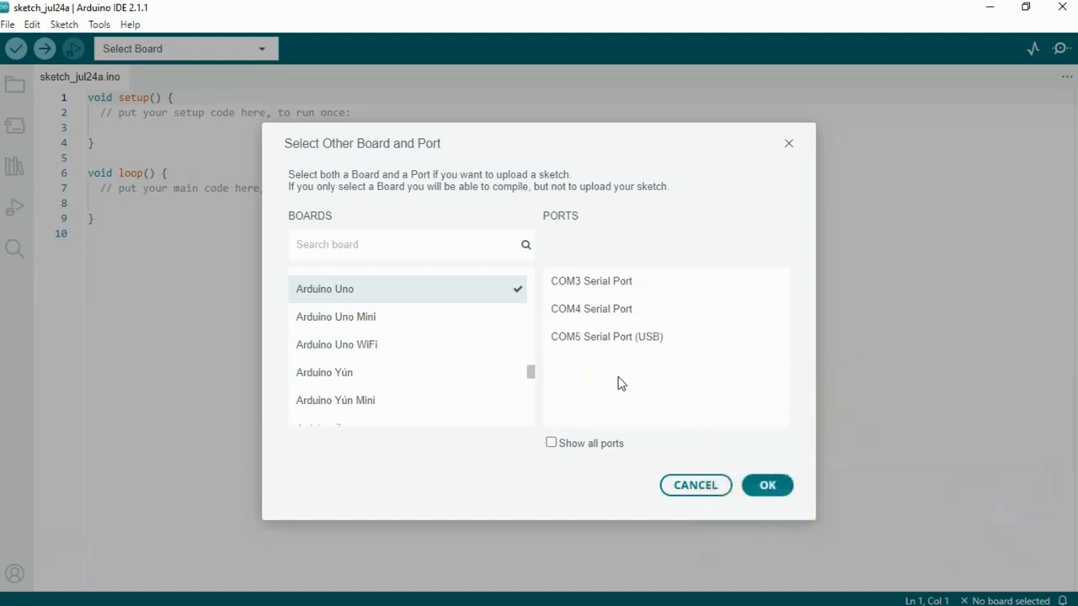
{"action": "left_click", "coordinate": [606, 336]}
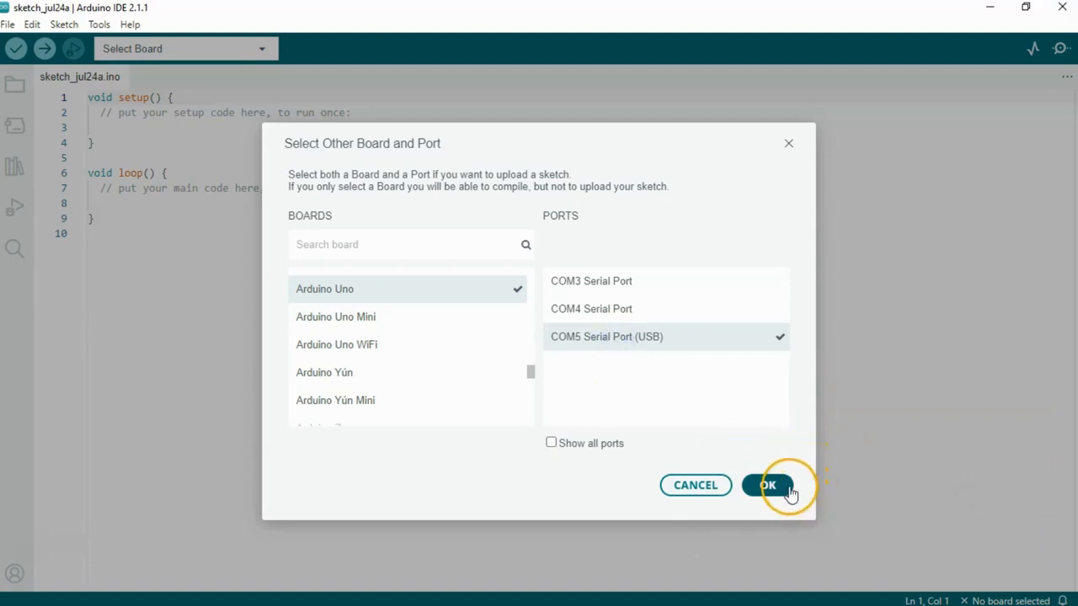
{"action": "left_click", "coordinate": [768, 485]}
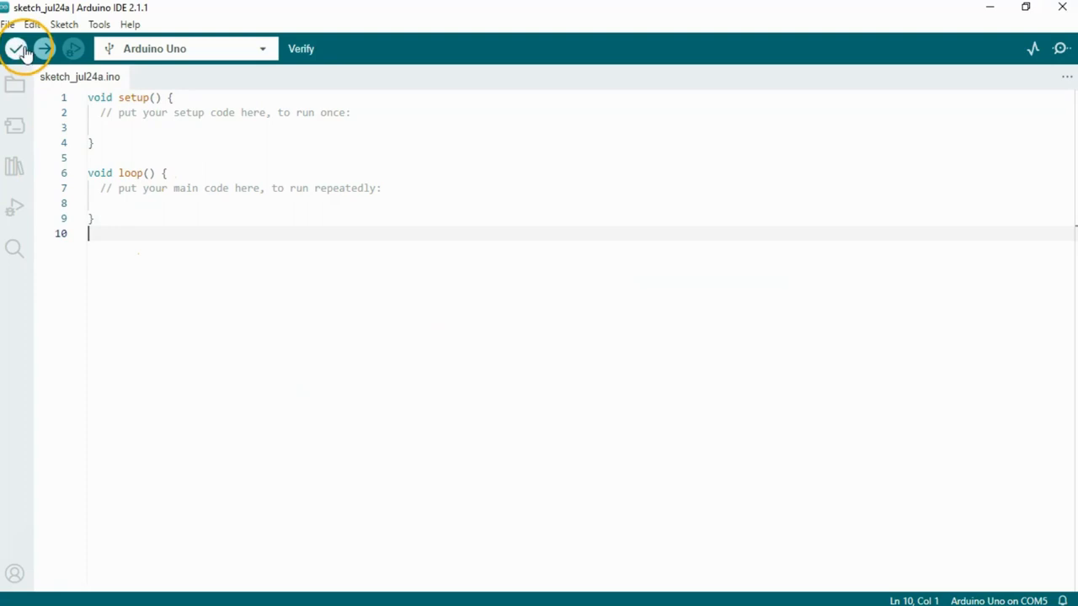
- Open the 01.Basics Blink example and verify it to start compiling
{"action": "left_click", "coordinate": [7, 24]}
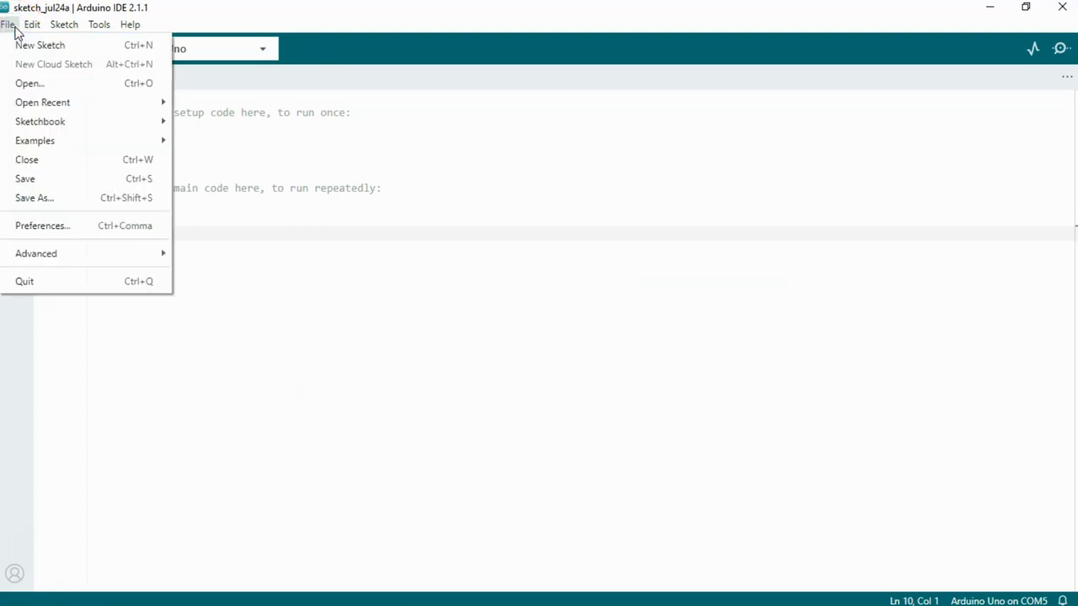
{"action": "left_click", "coordinate": [34, 140]}
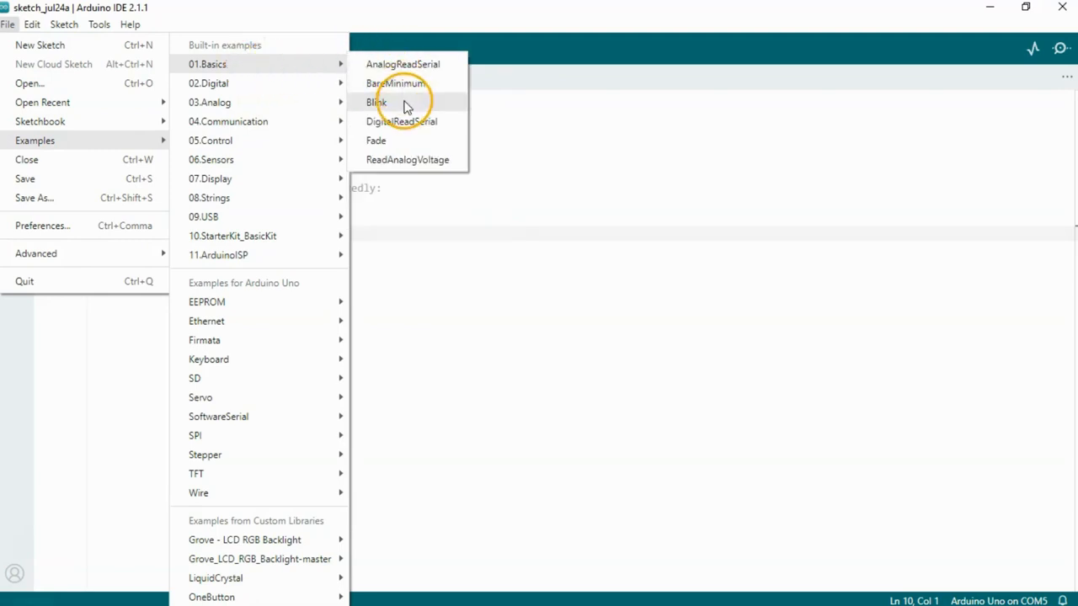
{"action": "left_click", "coordinate": [376, 102]}
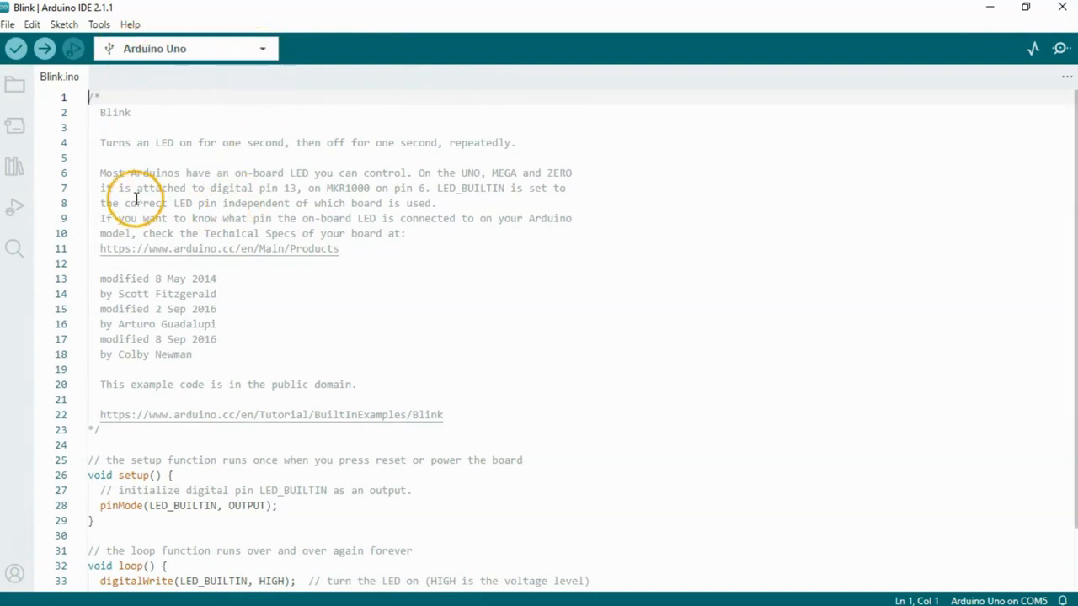
{"action": "left_click", "coordinate": [15, 48]}
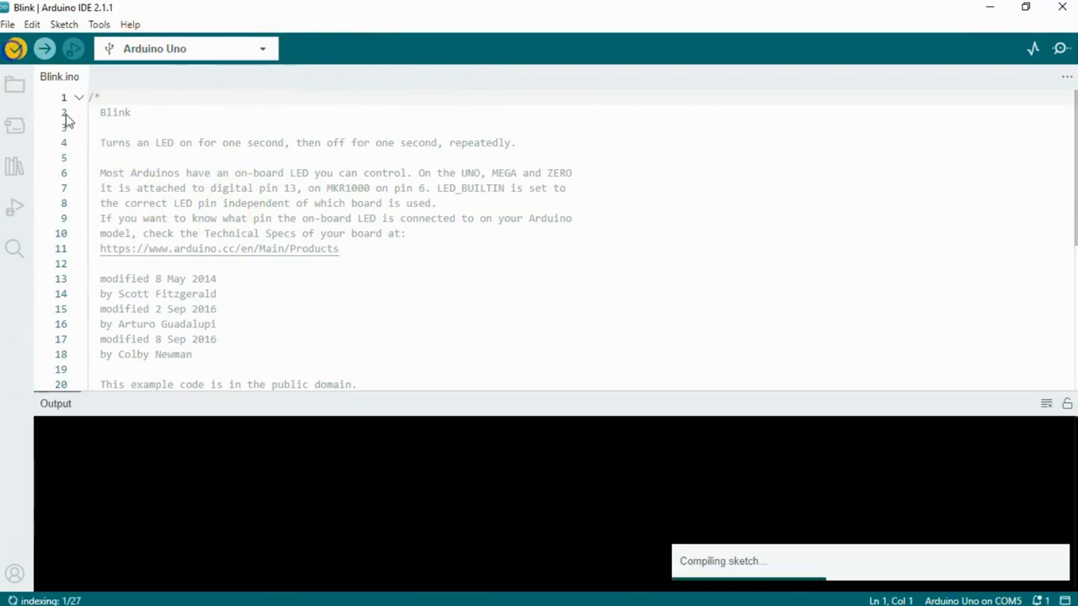